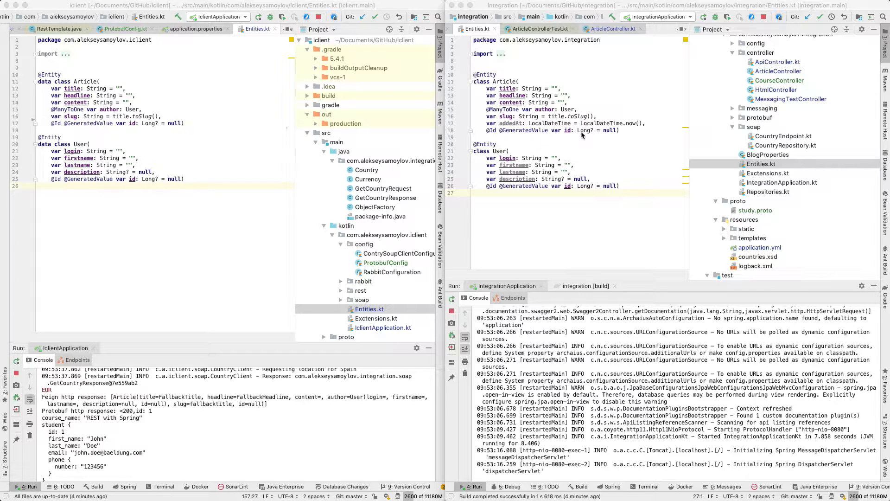
mouse_move(612, 195)
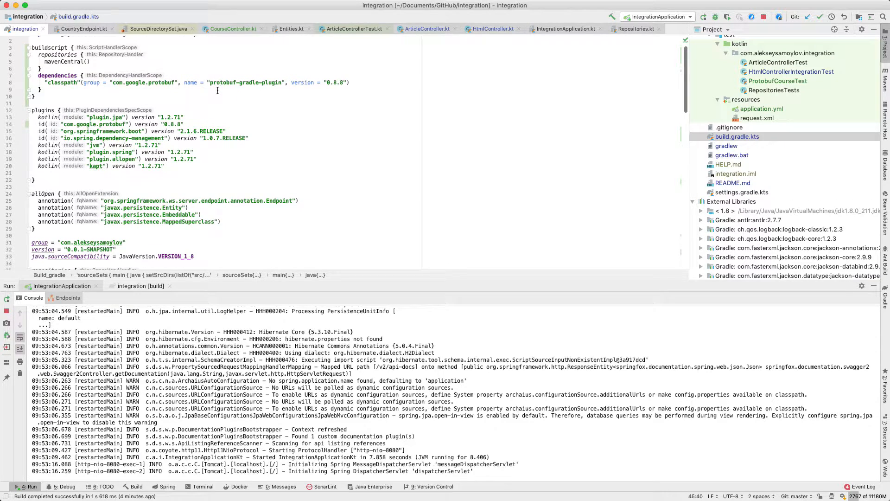
scroll(down, 3)
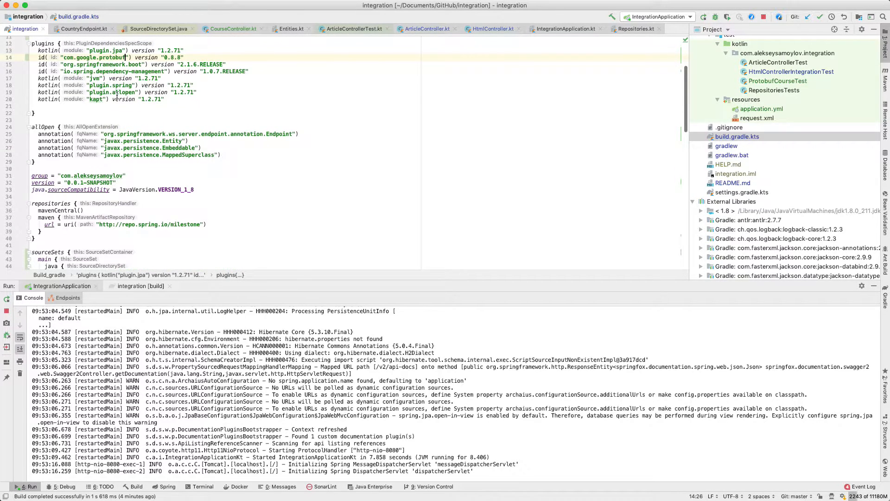
scroll(down, 3)
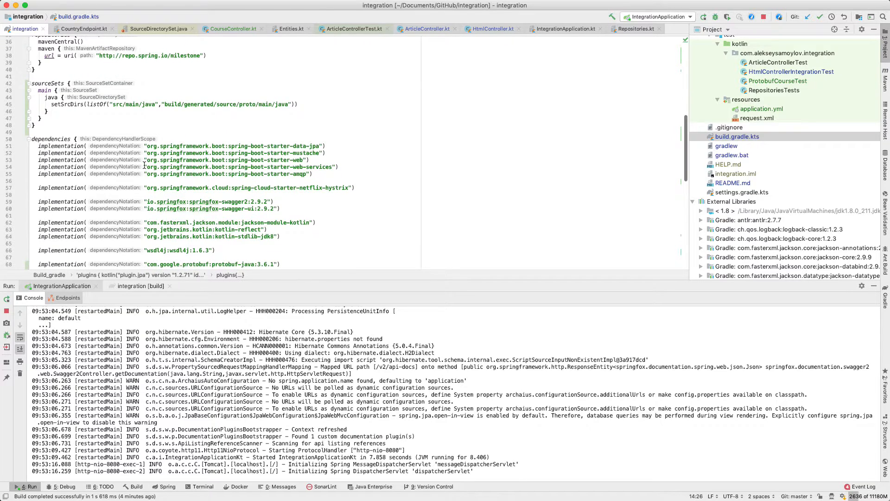
scroll(down, 3)
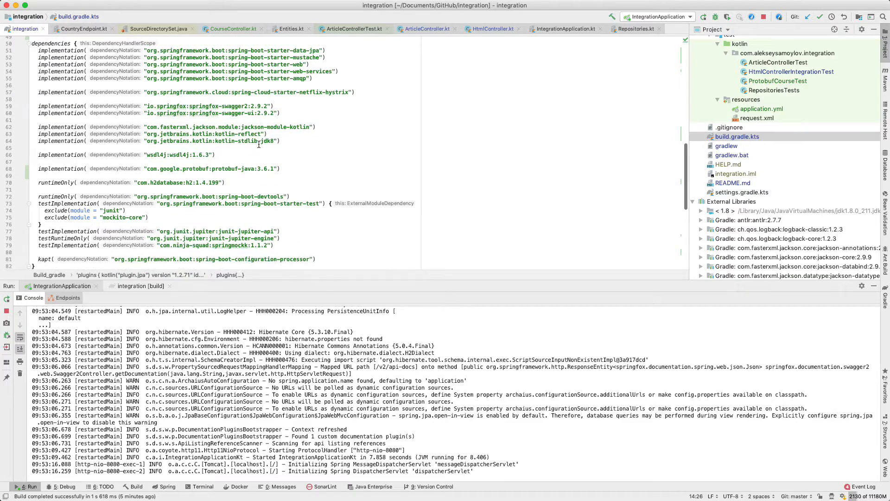
scroll(down, 3)
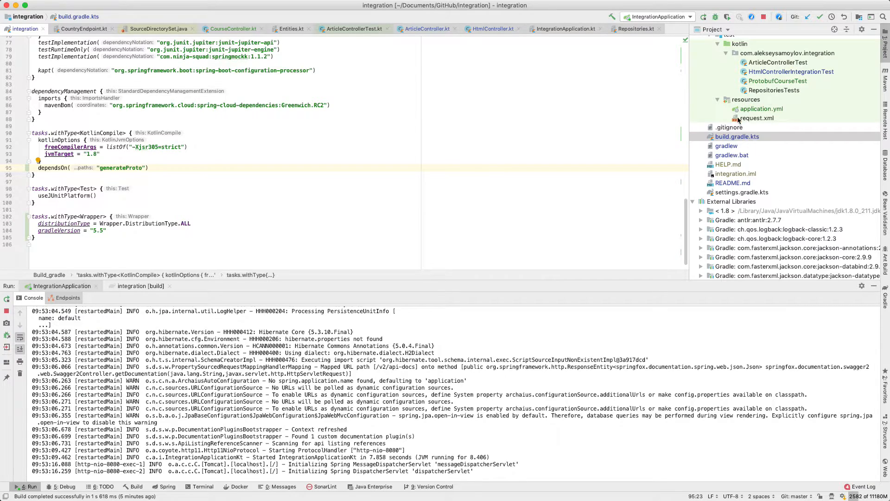
scroll(down, 3)
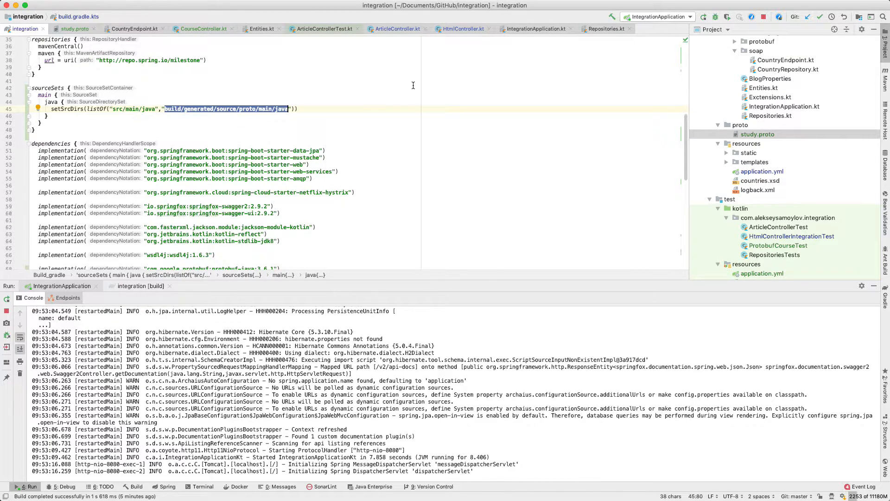
Scroll application.yml, then open ProtobufConfig.kt from the expanded config package.
scroll(down, 3)
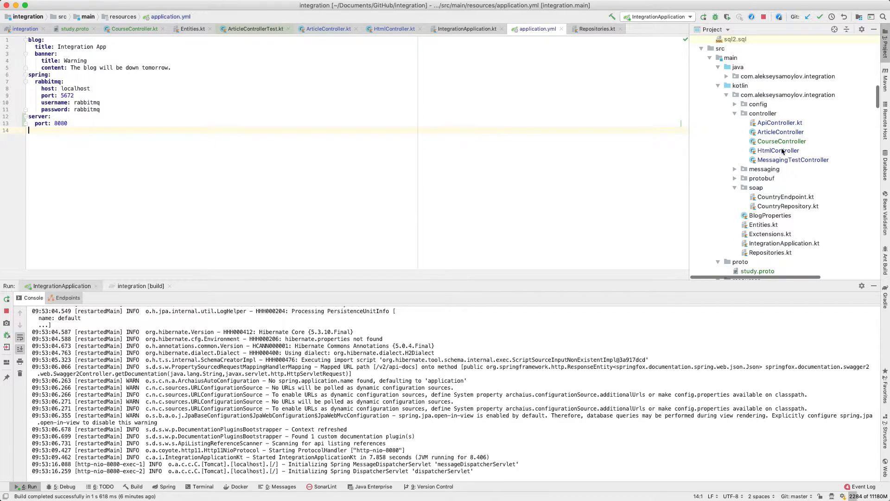
click(735, 104)
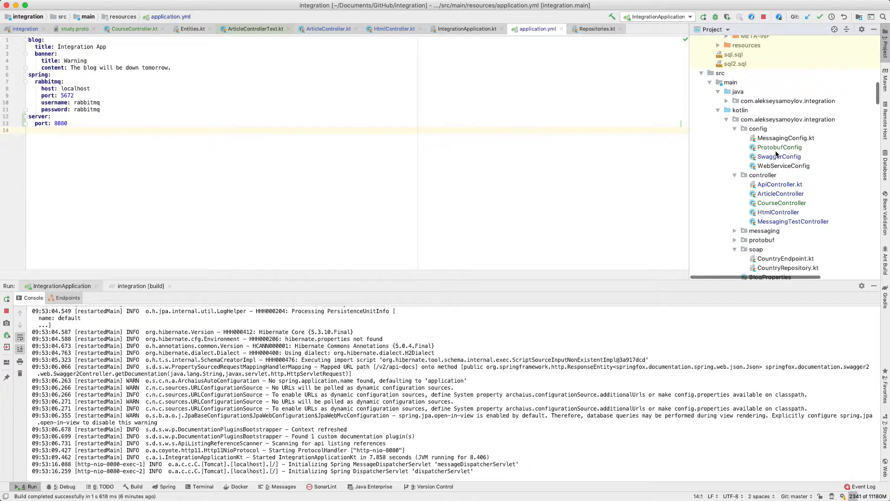
click(780, 148)
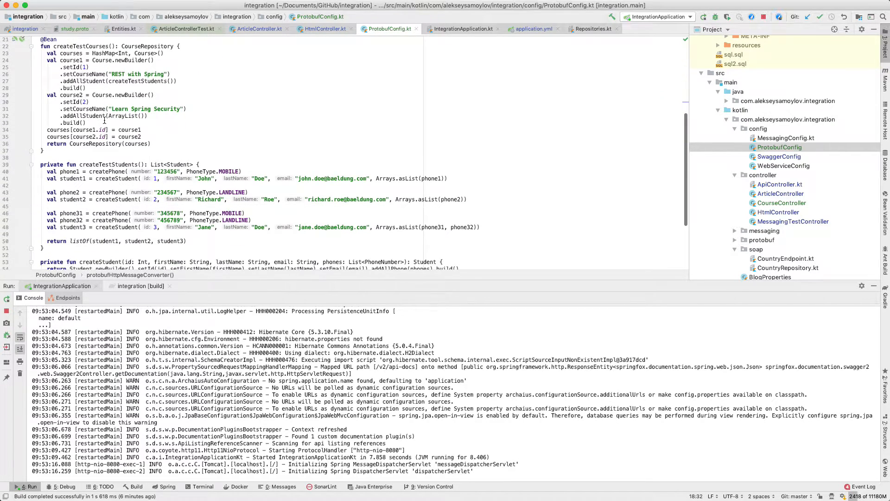
Review ProtobufConfig.kt and open the CourseController class from the Project tree.
scroll(up, 3)
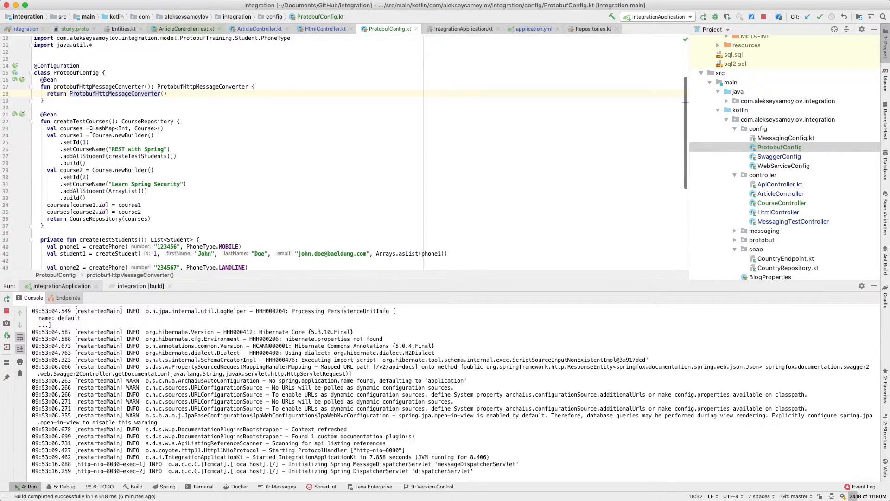
scroll(down, 3)
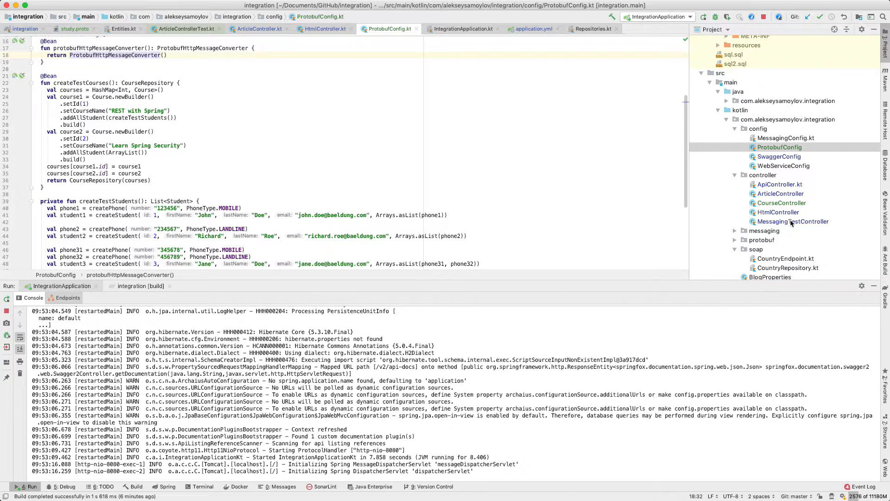
click(782, 196)
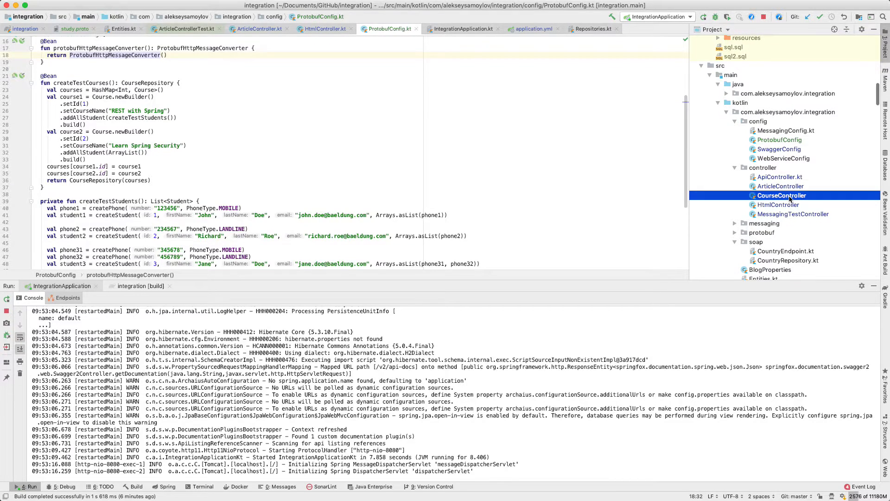
double_click(782, 196)
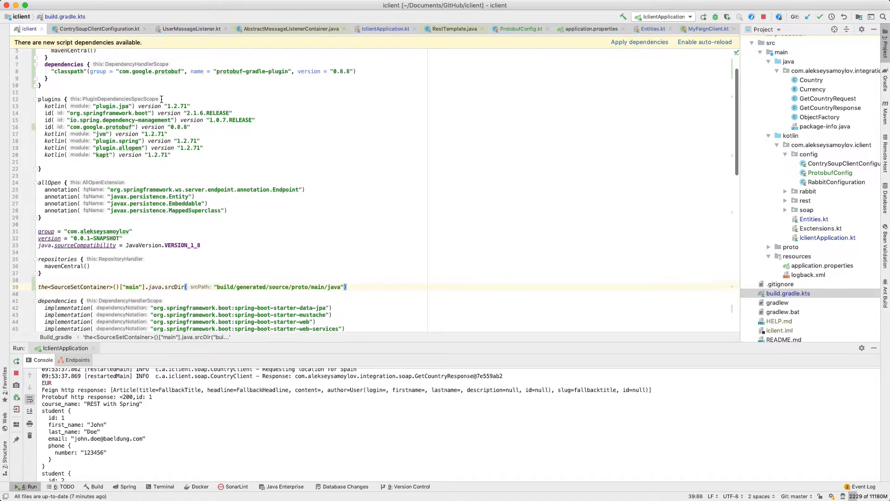
Review build.gradle.kts, then open the client's ProtobufConfig.kt and IclientApplication.kt.
scroll(down, 3)
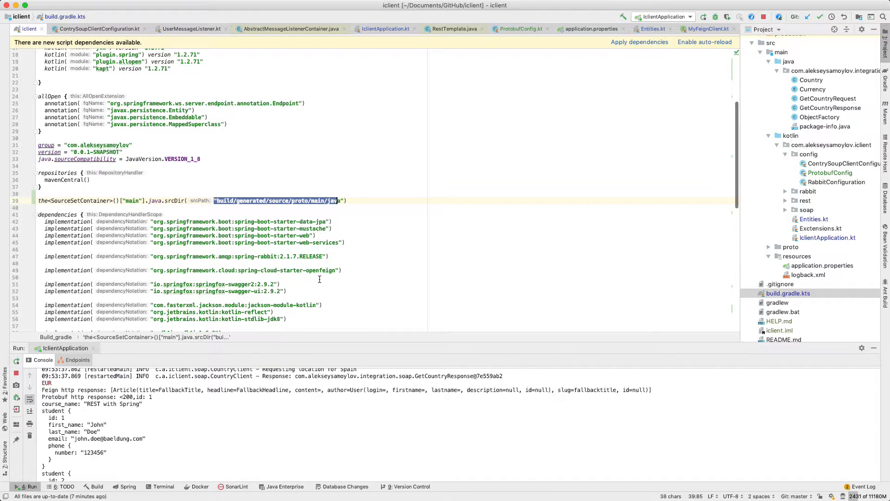
scroll(down, 3)
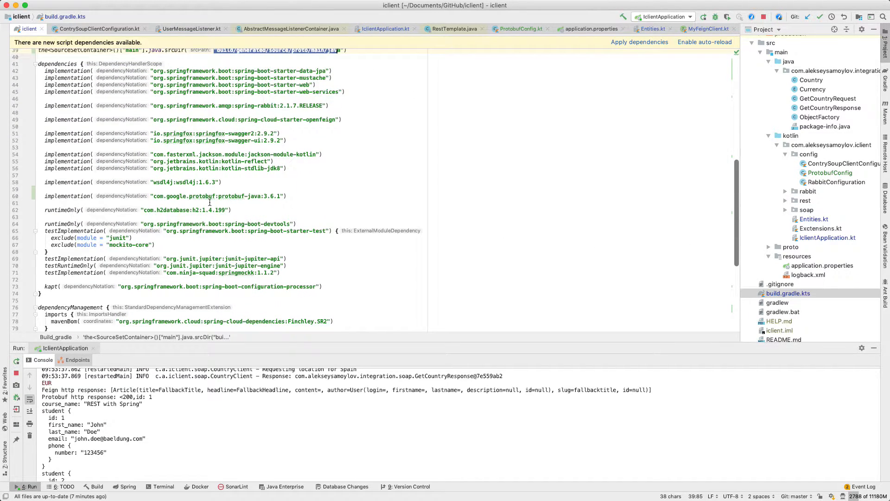
click(829, 172)
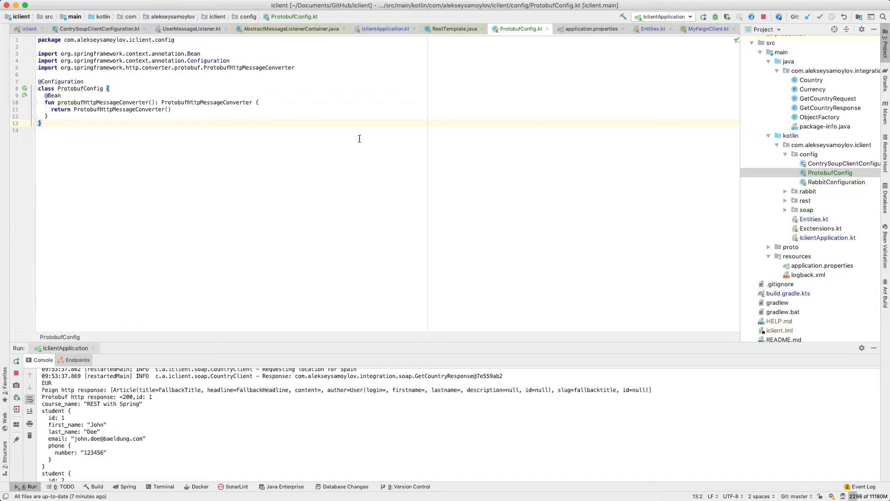
click(827, 238)
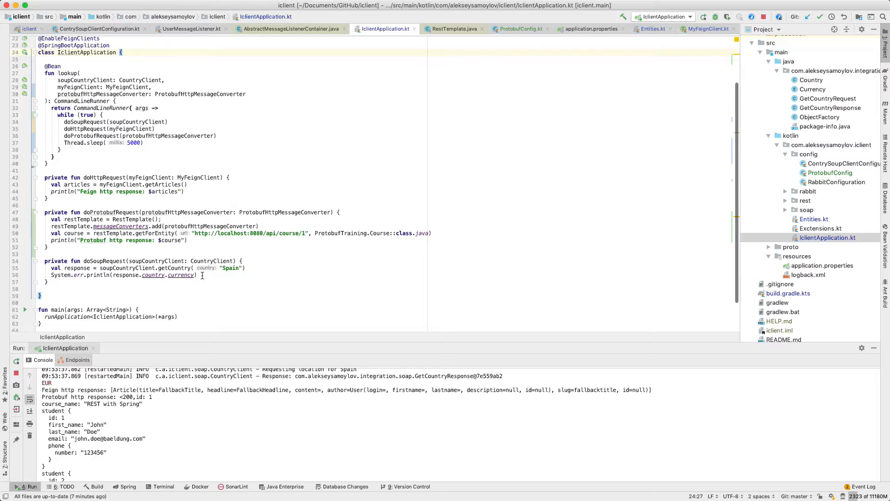
mouse_move(101, 211)
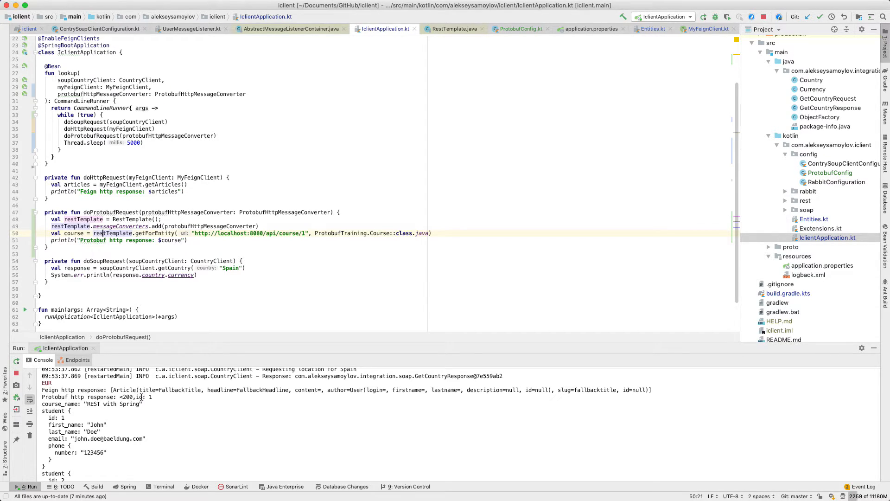
Scroll the run console to view the course response listing all three students.
scroll(down, 3)
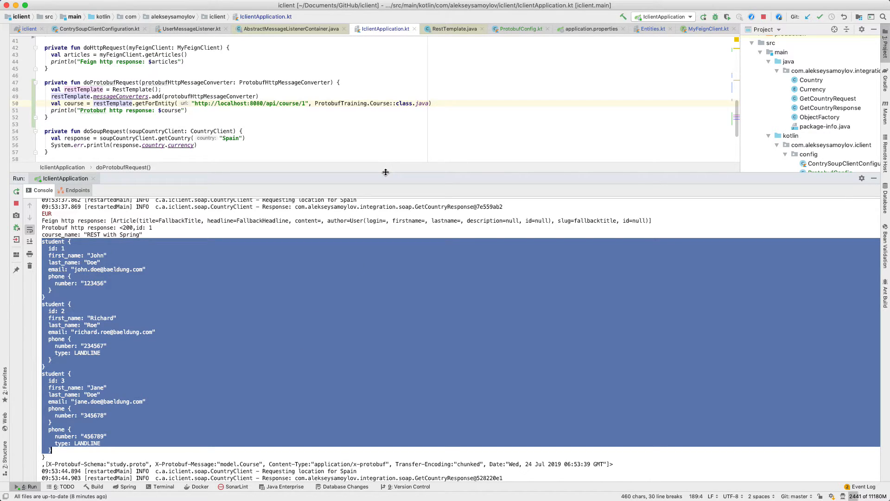
mouse_move(435, 165)
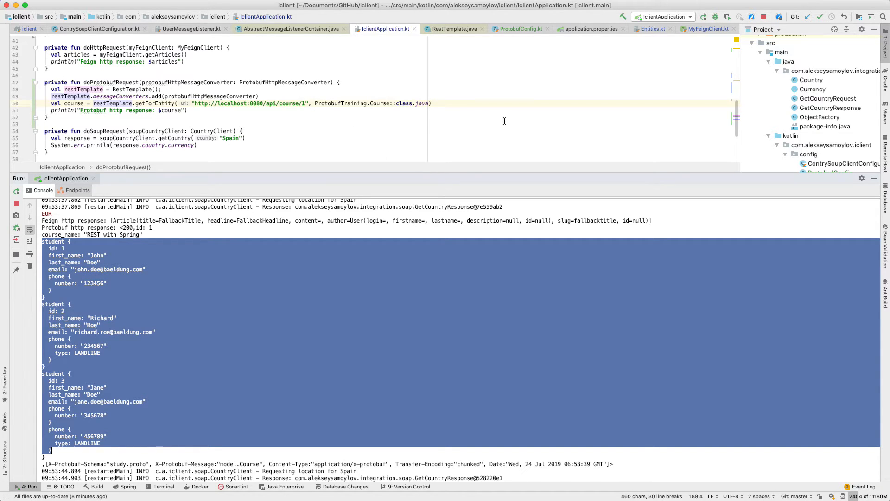
mouse_move(578, 90)
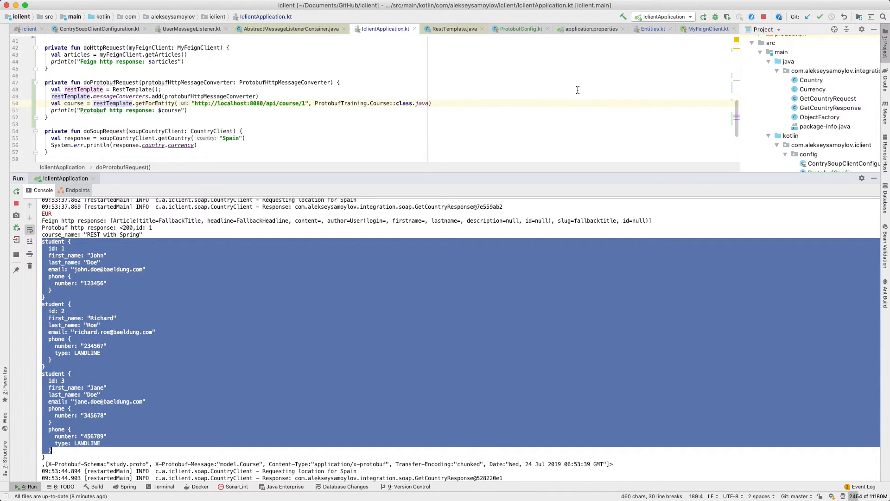